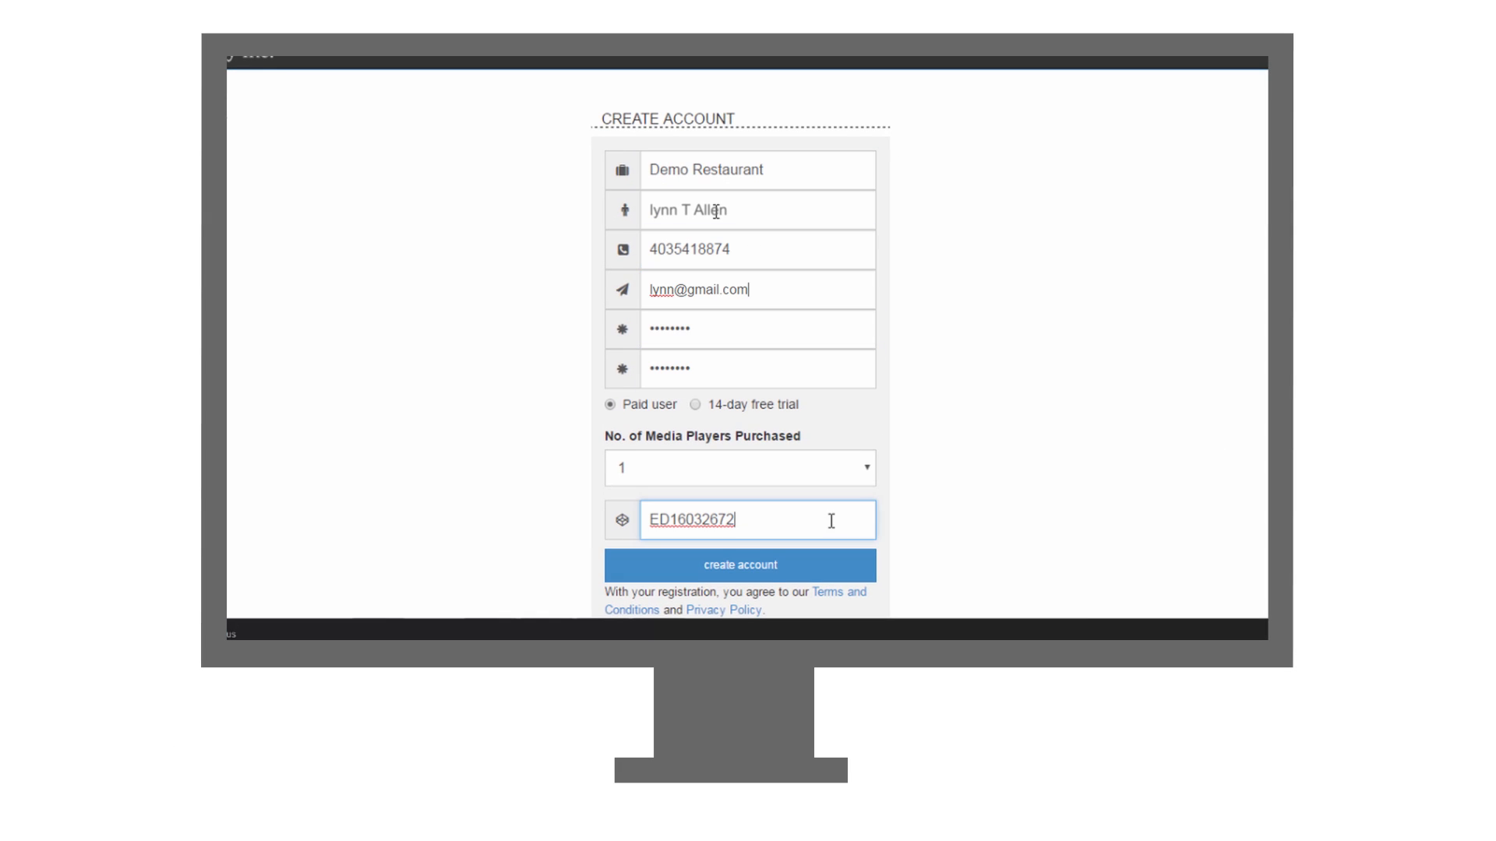
Submit the new account details and pick the Cupcake Bakery starting sample
left_click(738, 564)
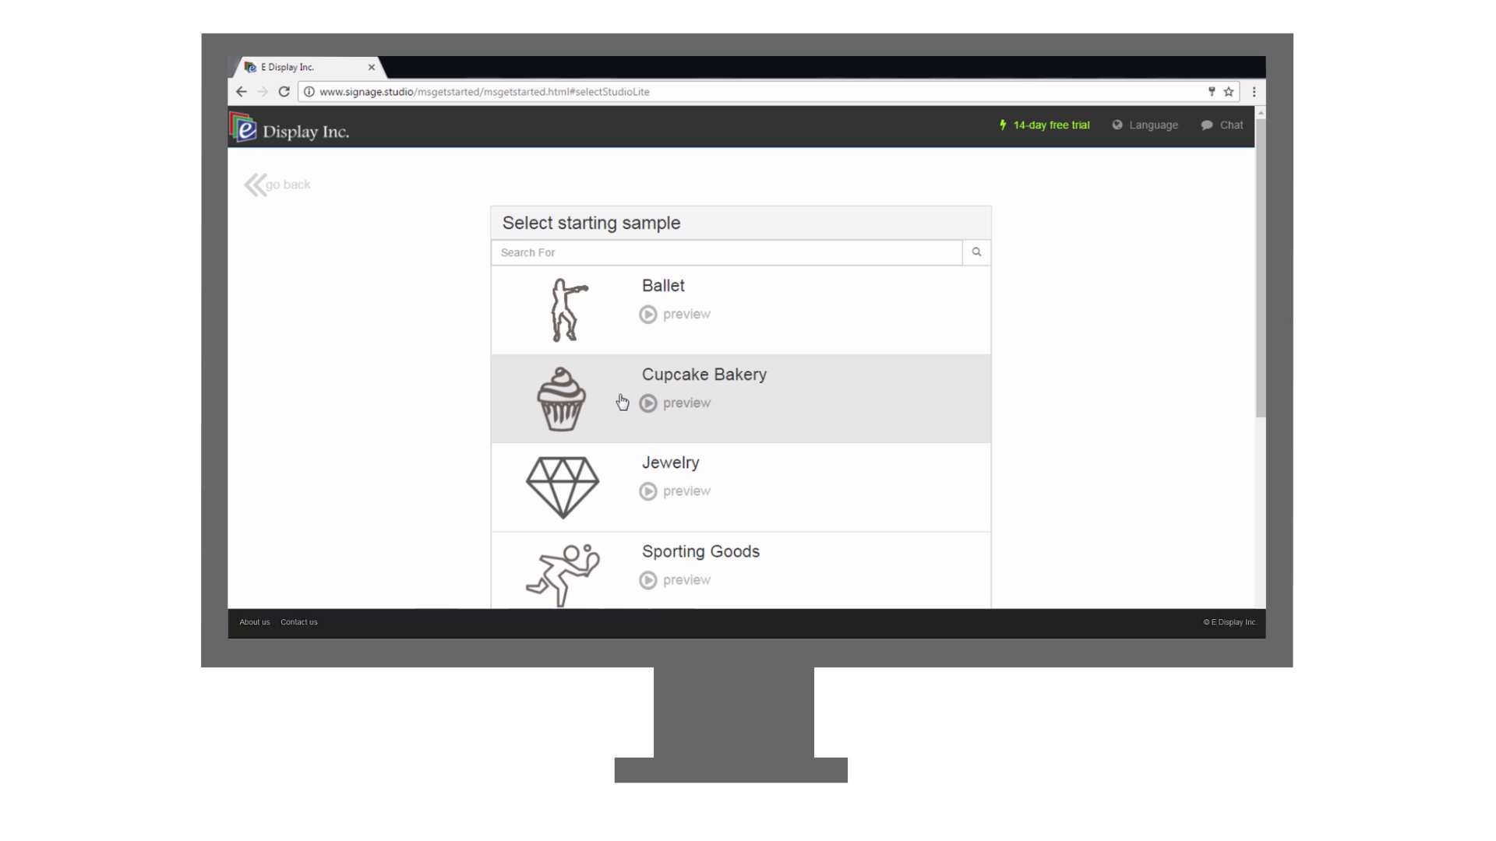
left_click(703, 388)
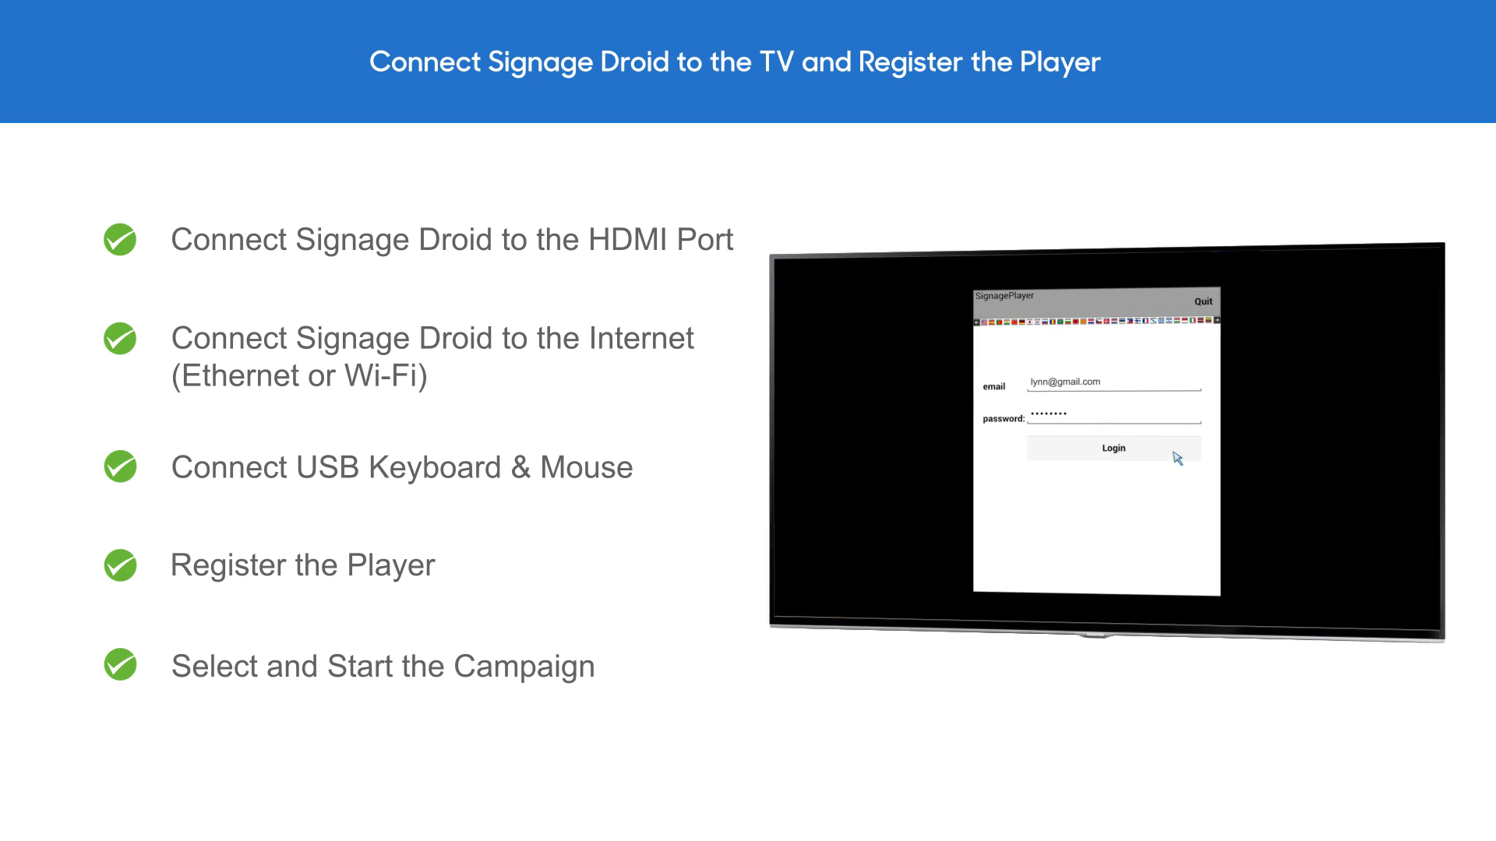
Log the TV's SignagePlayer in with the account email and password
left_click(1112, 449)
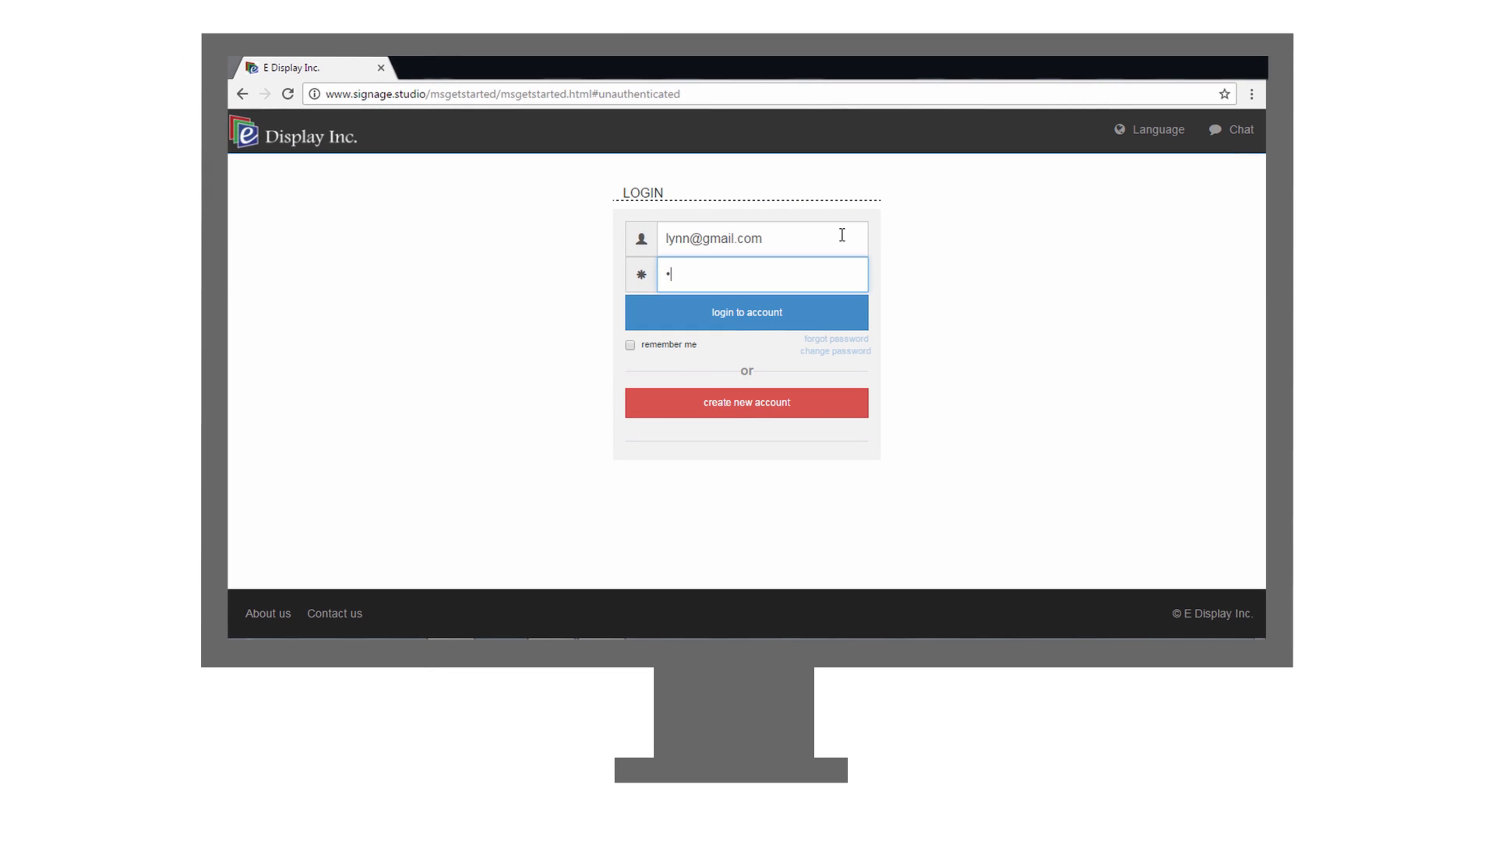
Sign in and create a new scene from the Sweet Cakes bakery template
left_click(746, 312)
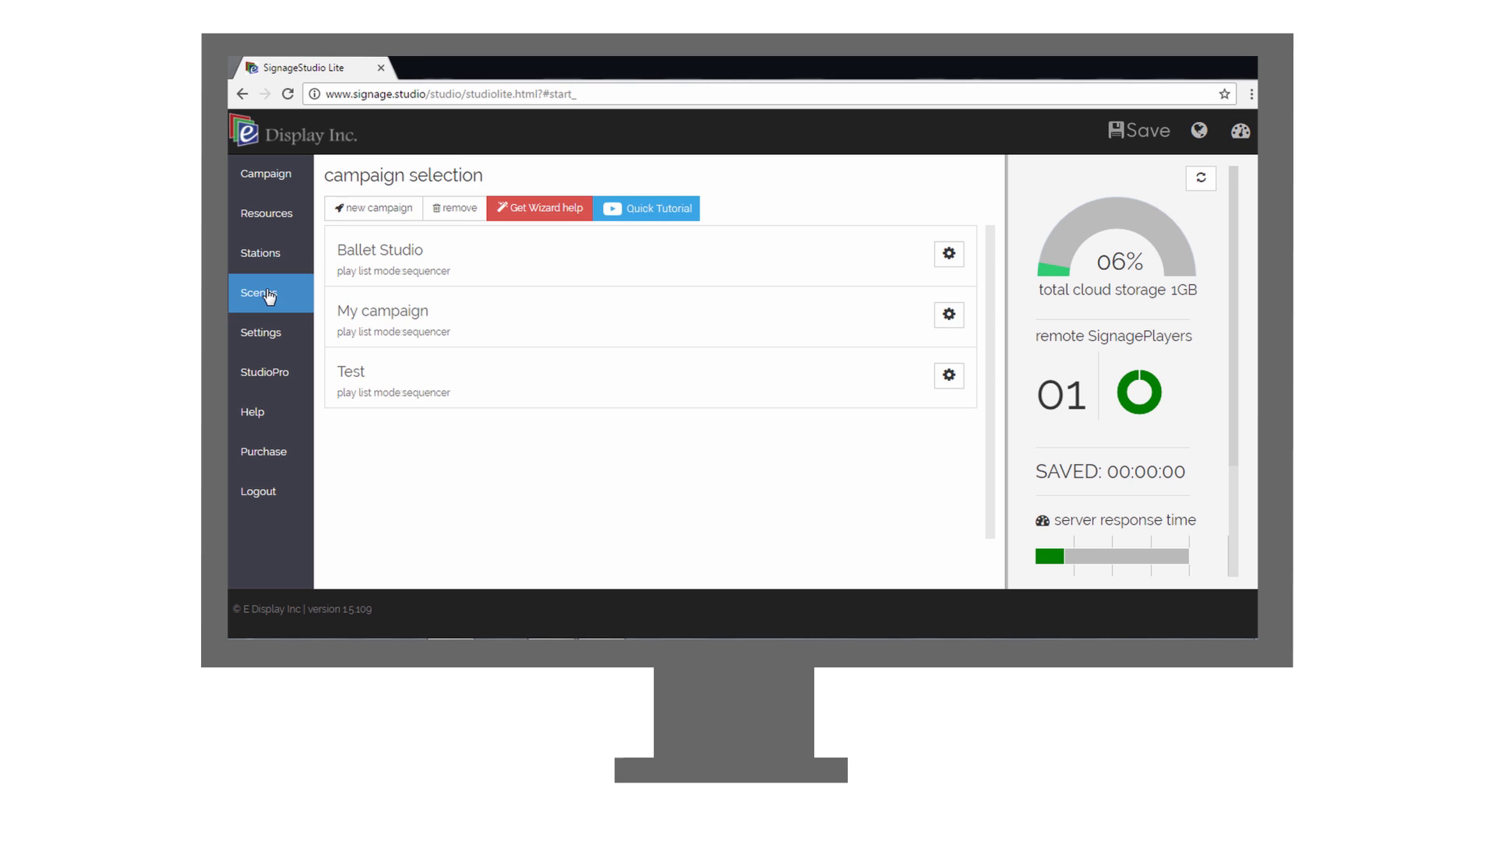
left_click(266, 293)
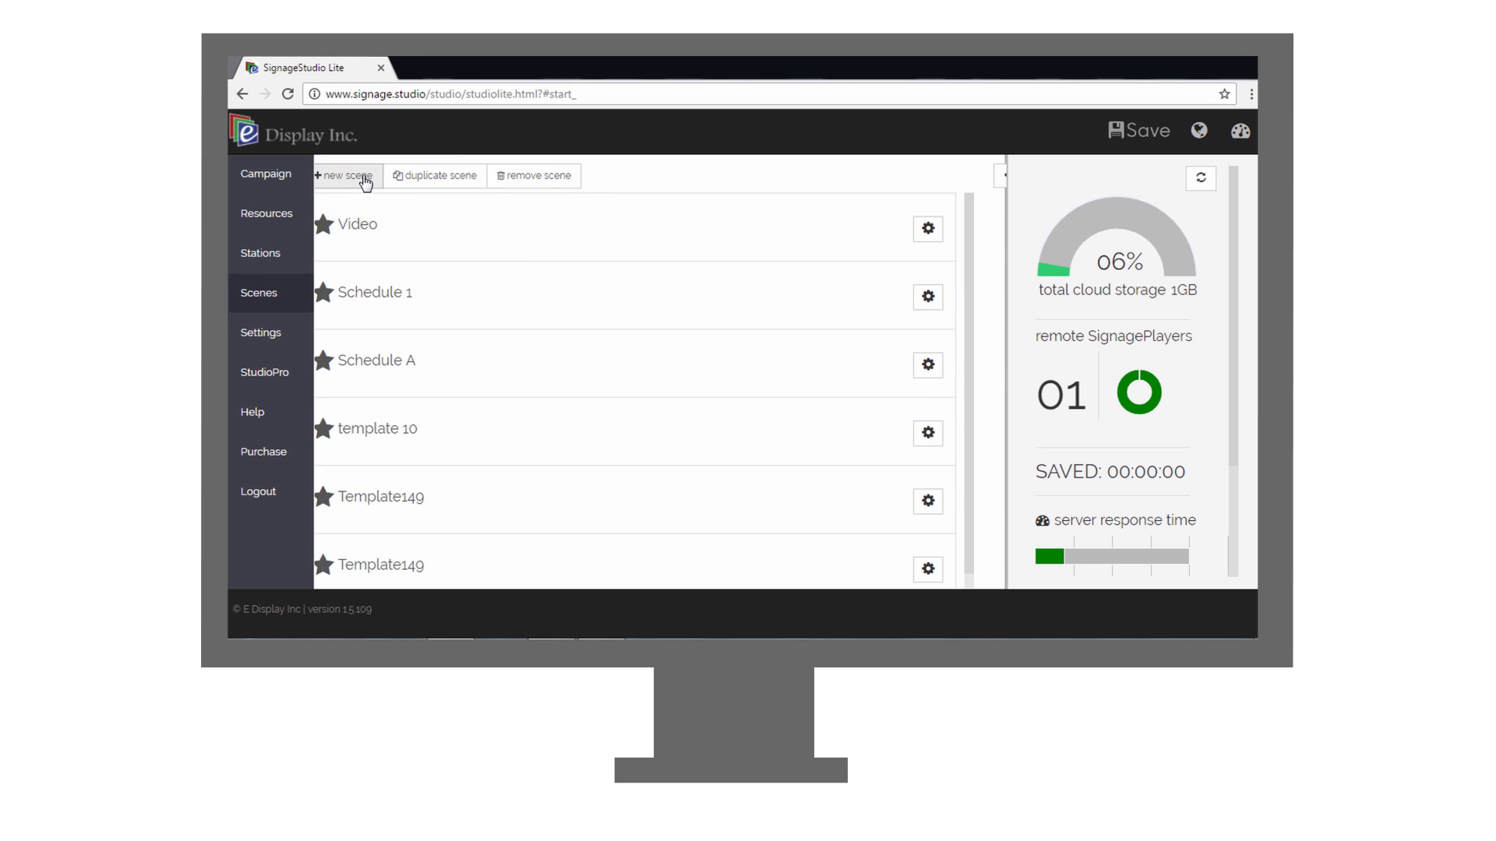
left_click(344, 176)
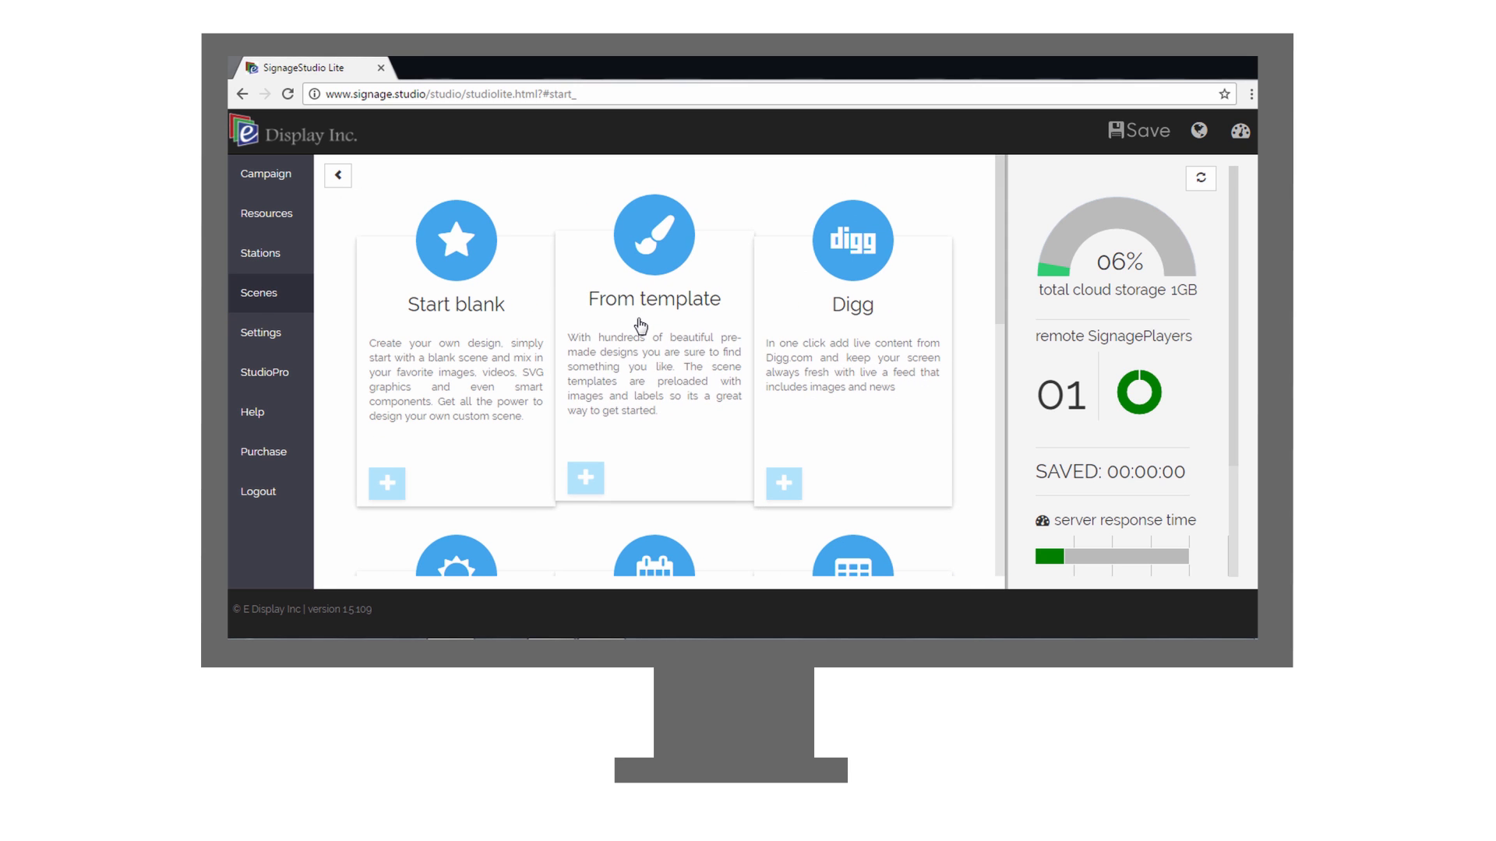
left_click(586, 478)
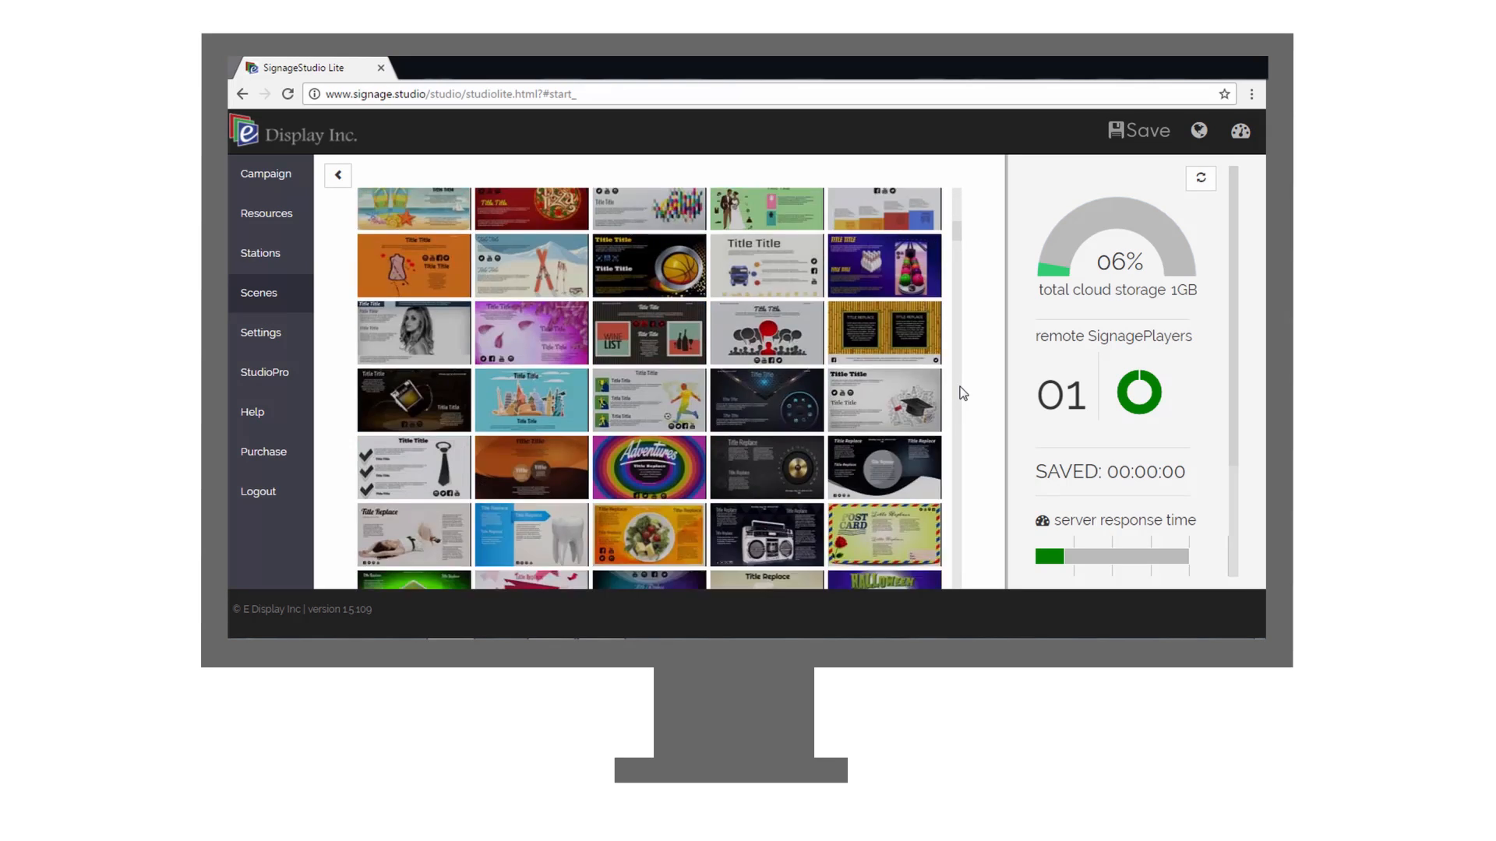
scroll("down", 3)
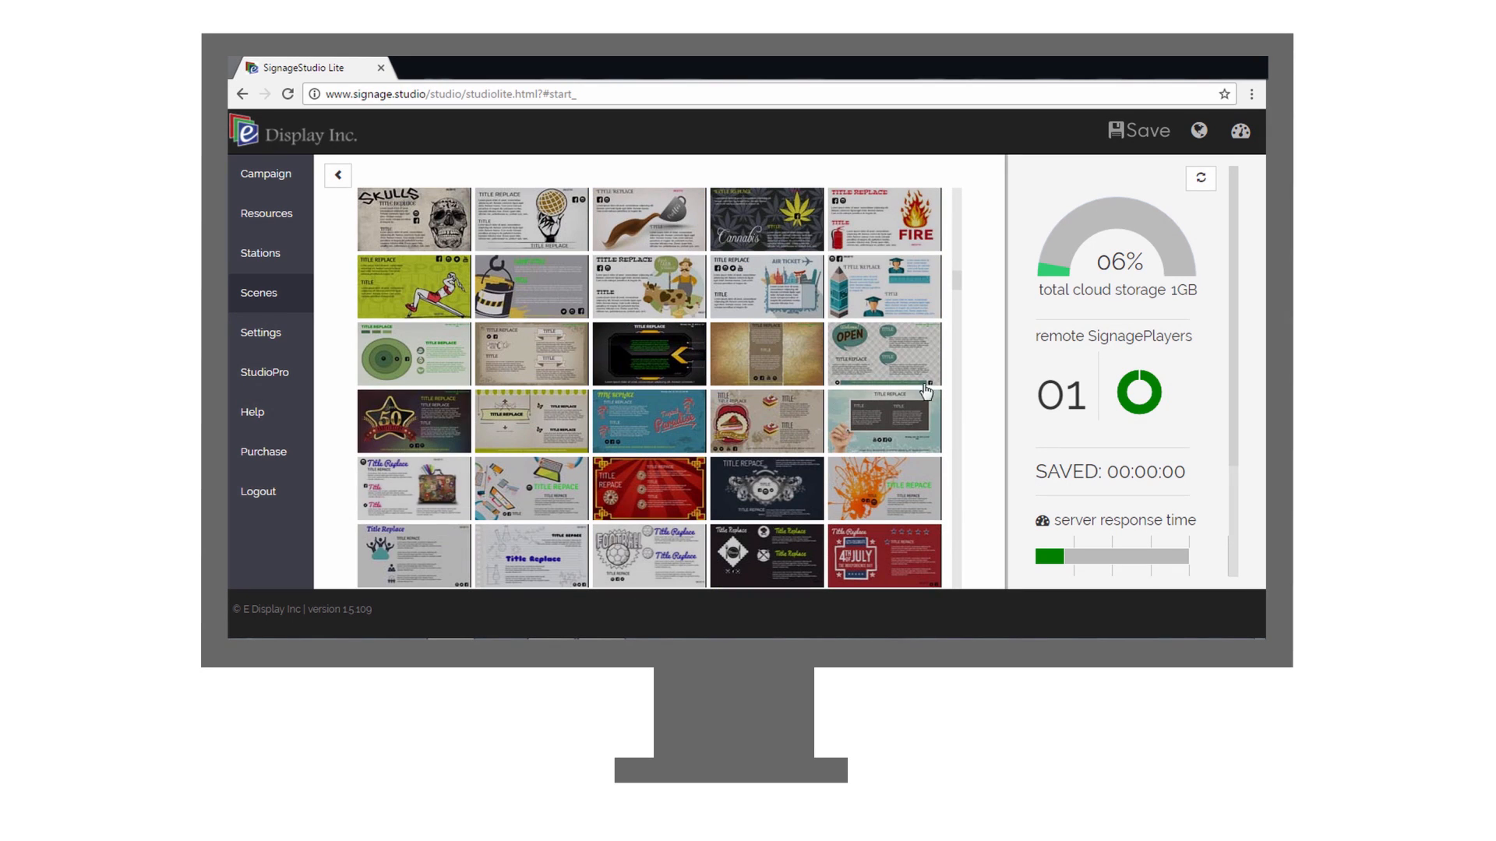
left_click(259, 292)
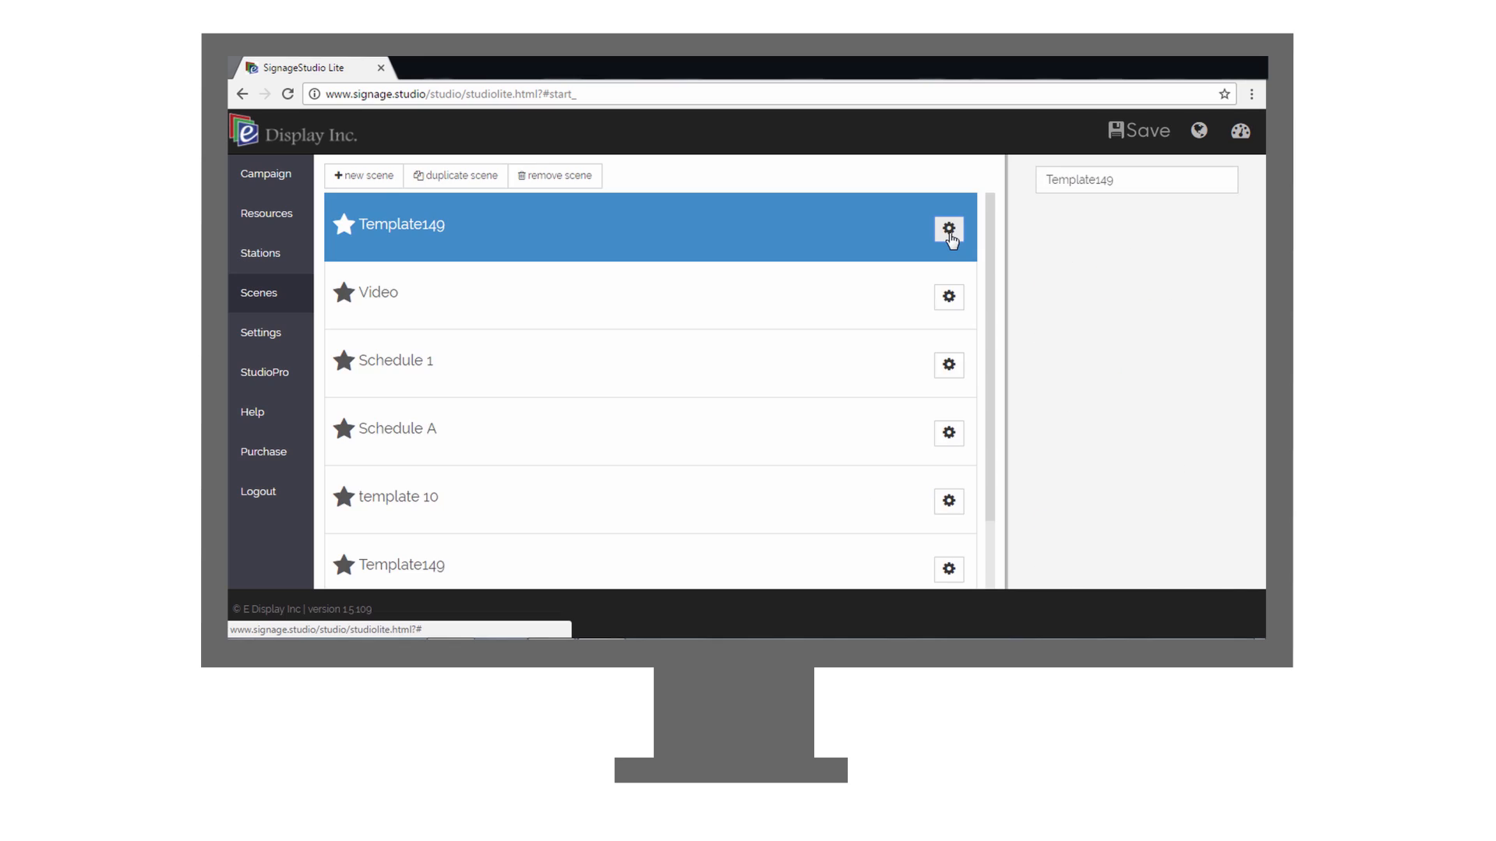
Edit the Template149 scene, selecting its body text paragraph and upper cake image
left_click(949, 230)
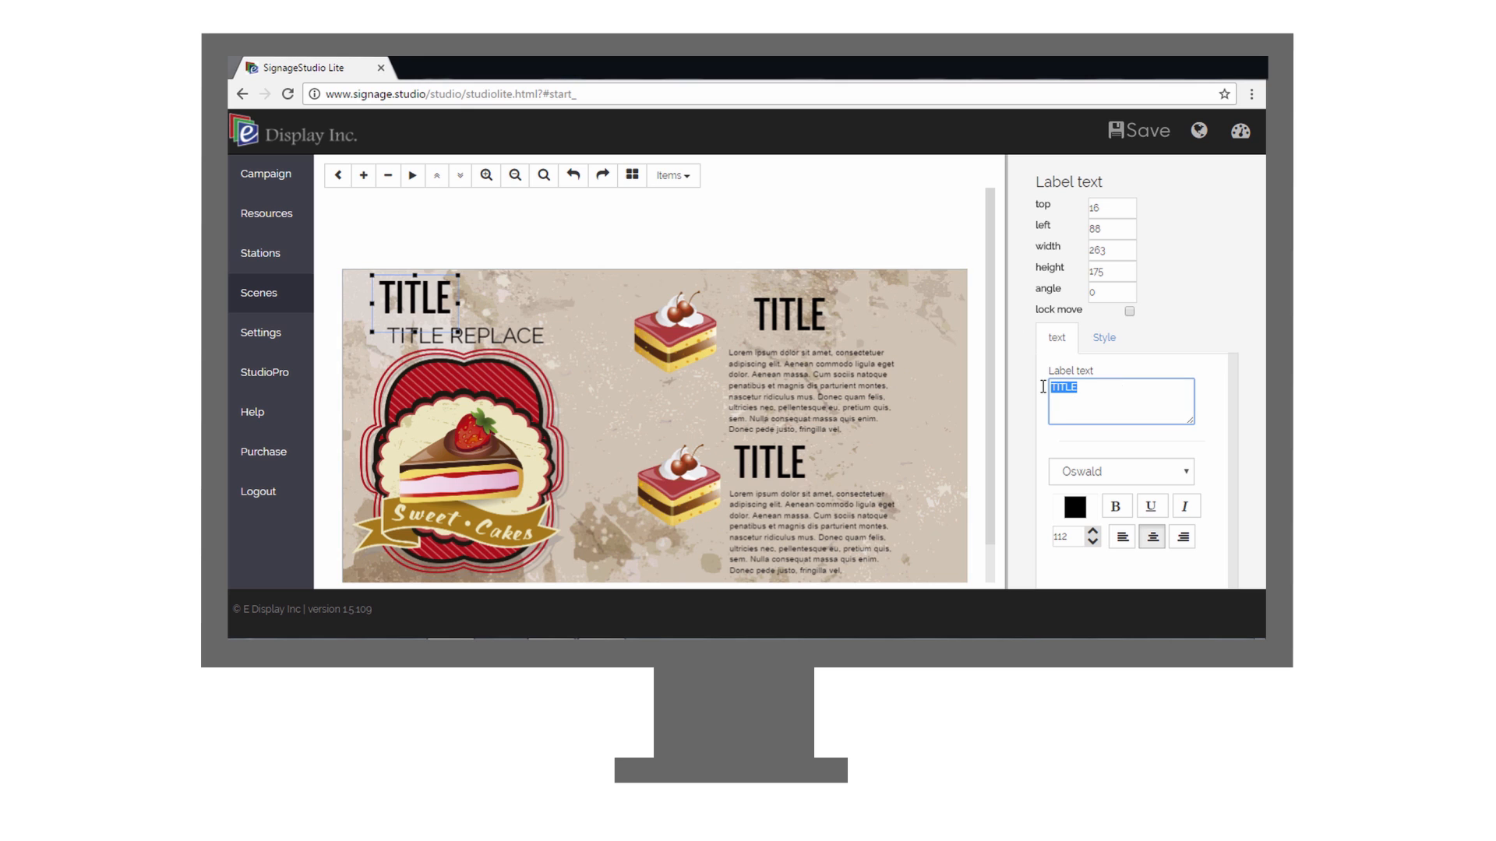
left_click(826, 401)
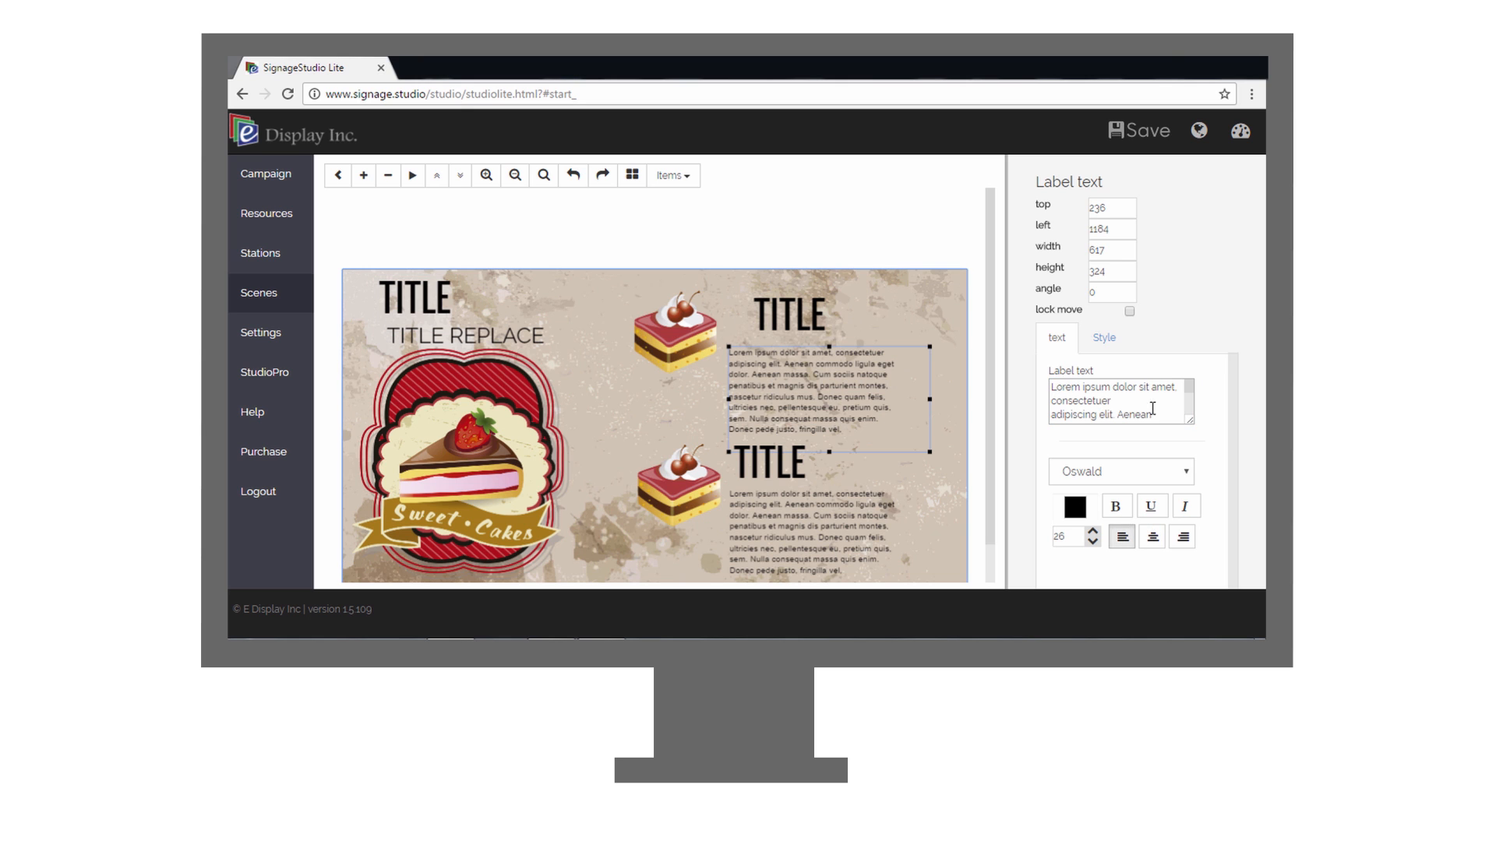
left_click(675, 332)
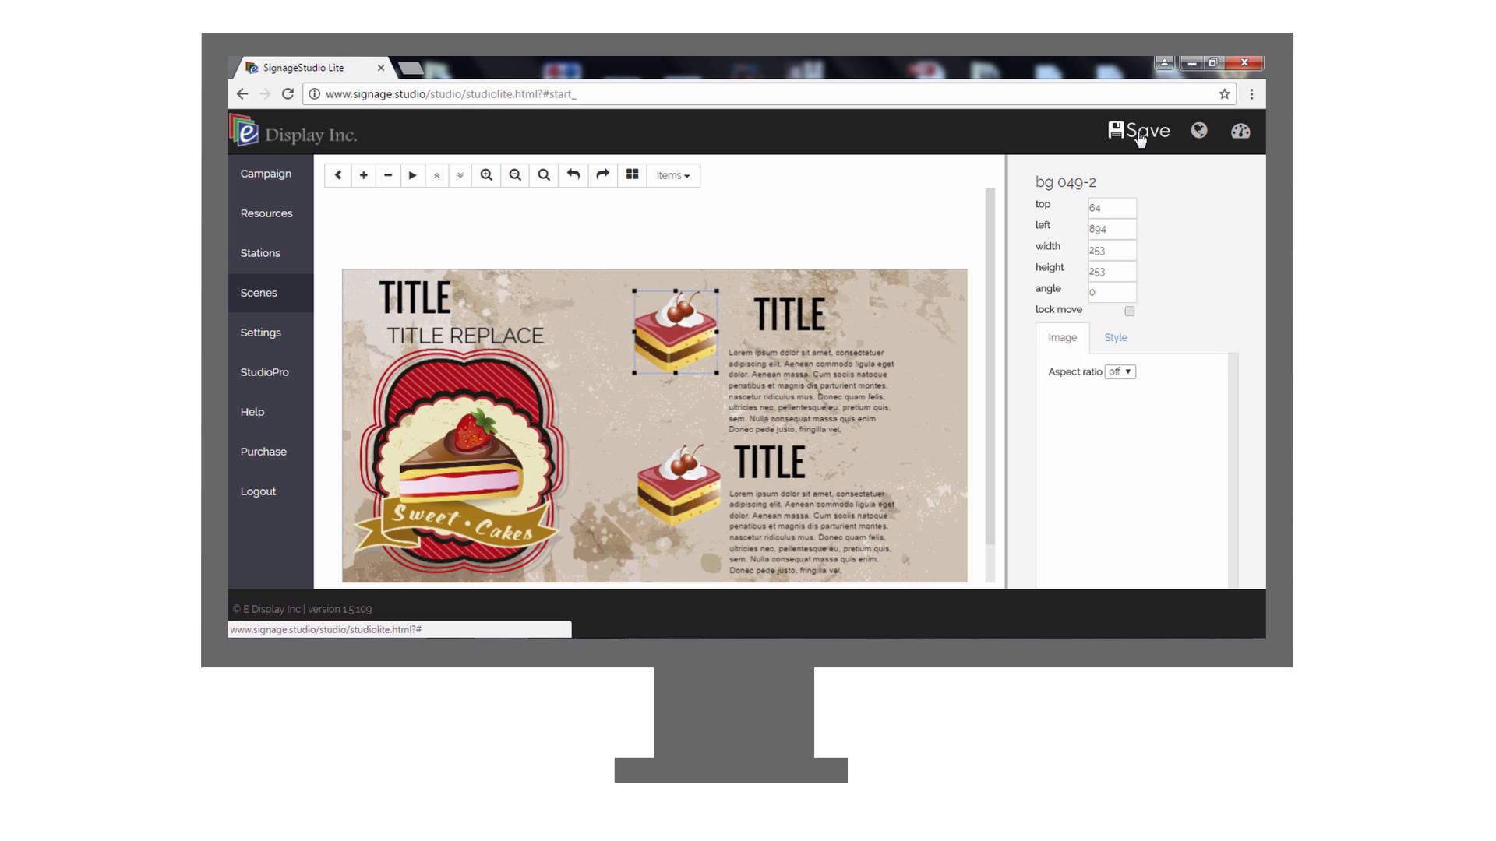
left_click(260, 253)
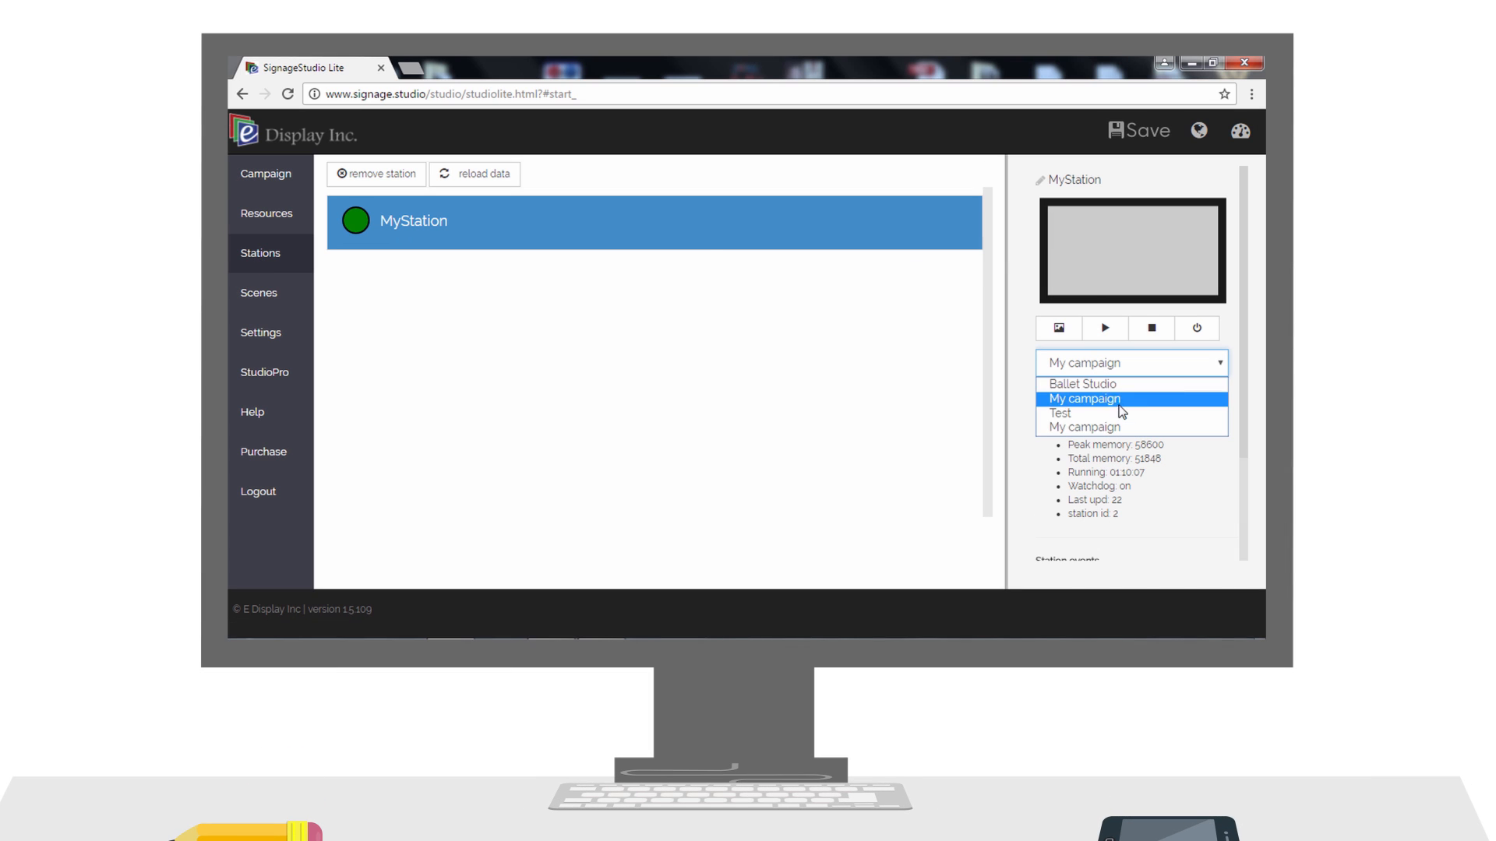
Save the work to the remote server from the top bar
left_click(1138, 131)
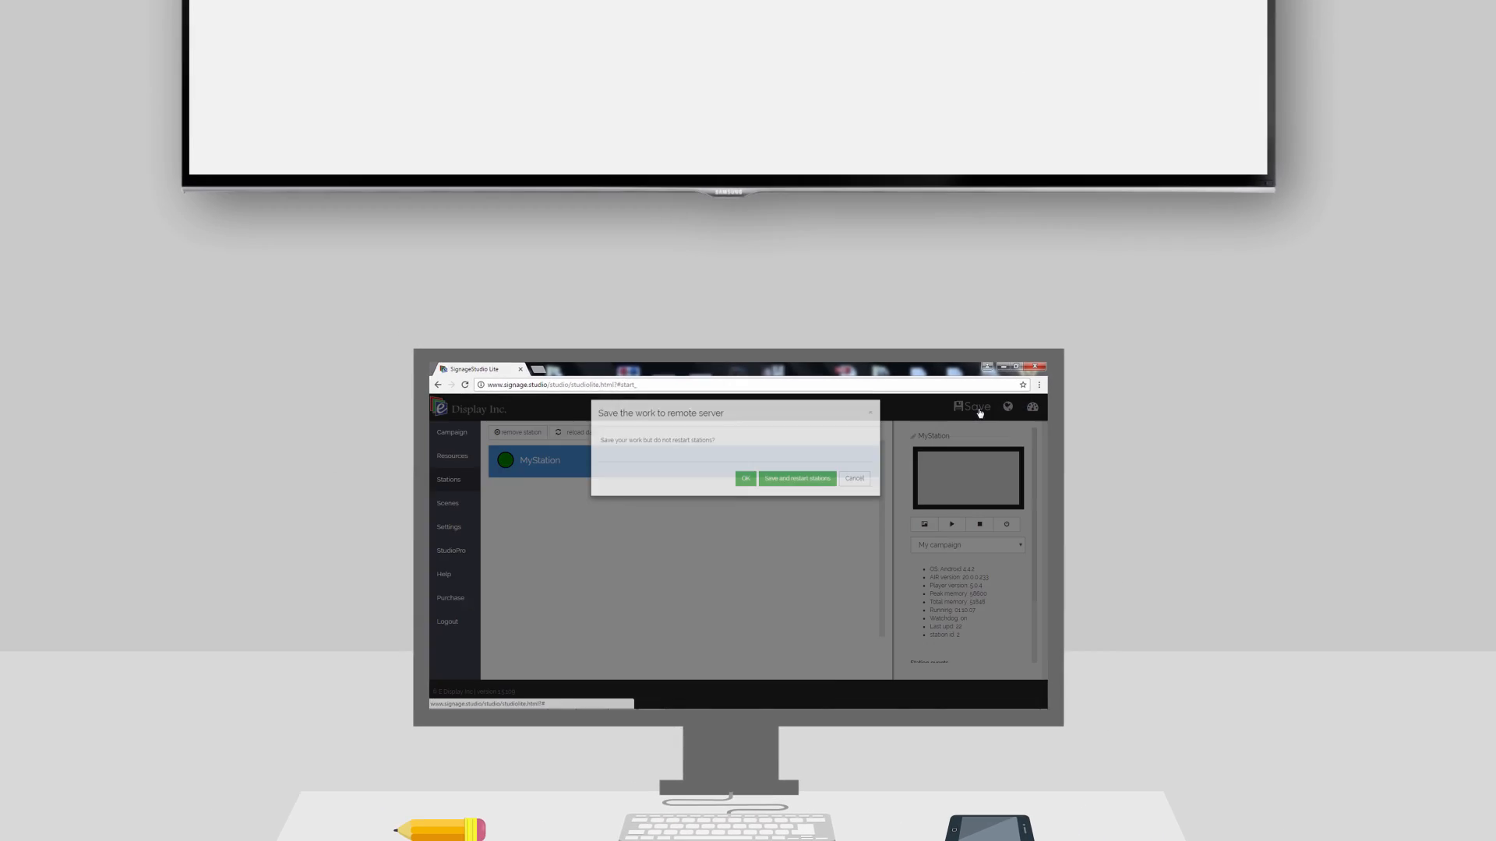